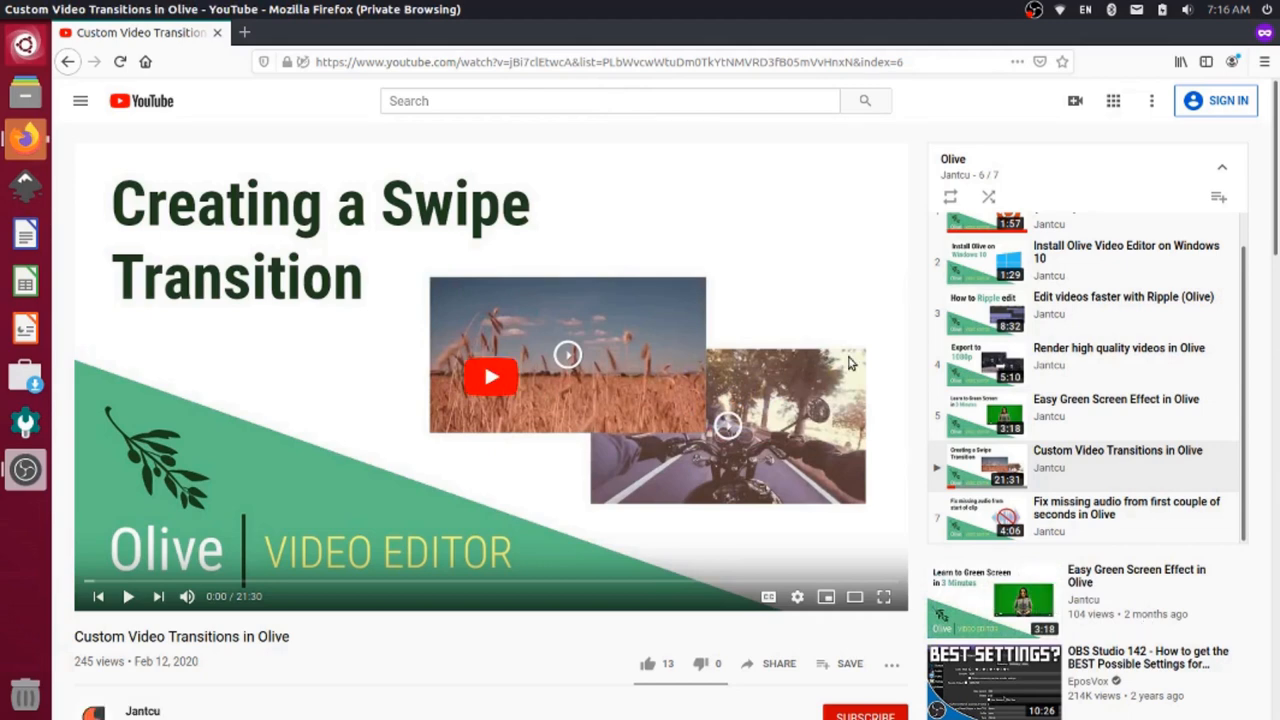
Bring up the OBS Settings window from the Controls panel.
{"action": "scroll", "scroll_direction": "down", "scroll_amount": 3}
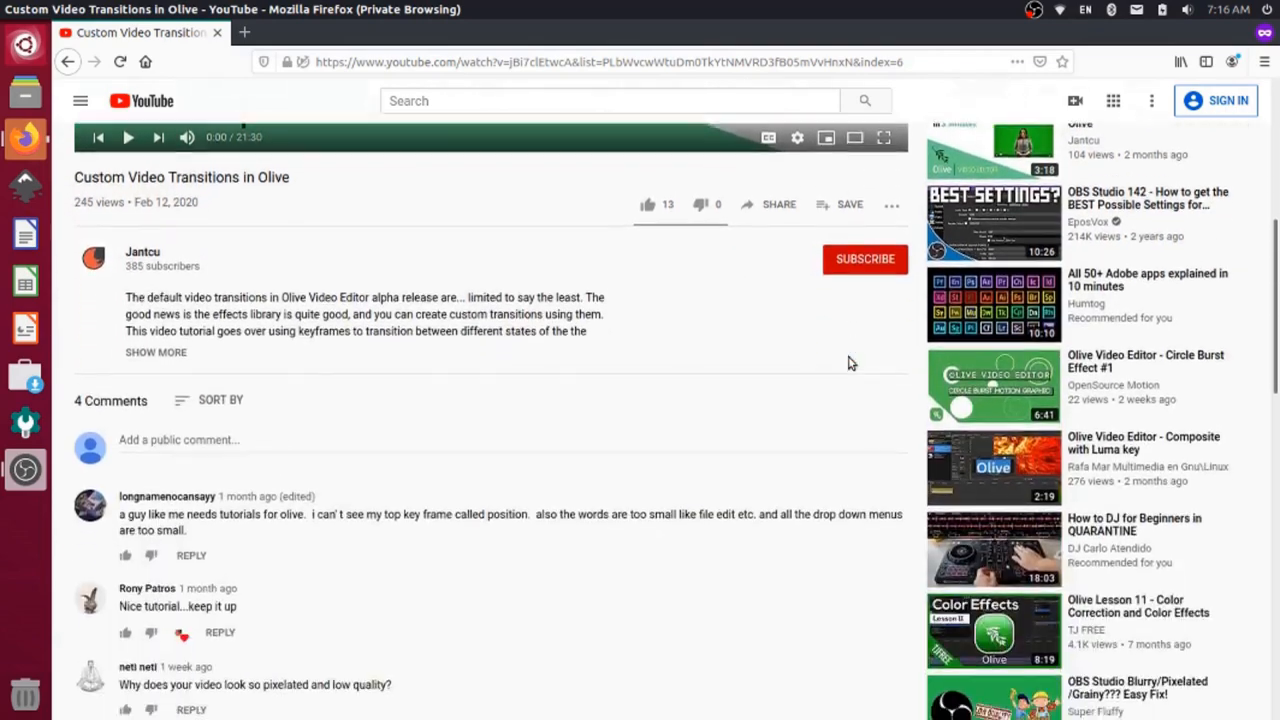
{"action": "scroll", "scroll_direction": "down", "scroll_amount": 3}
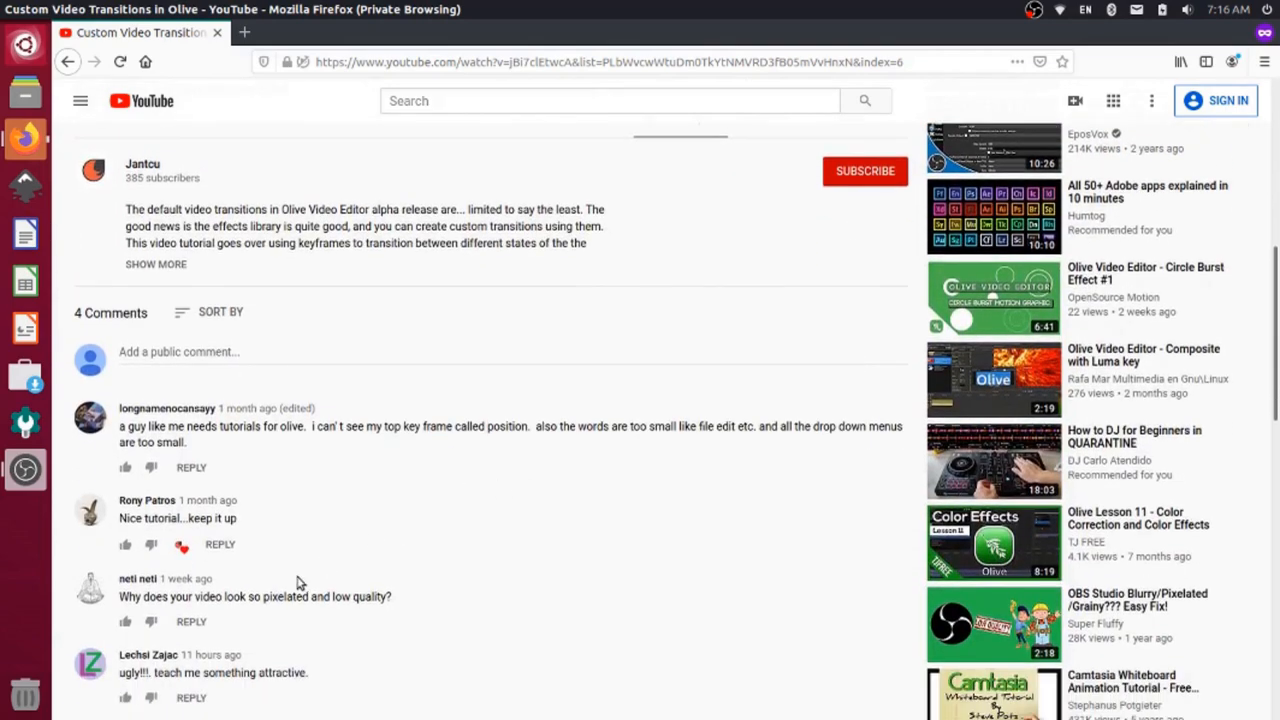
{"action": "mouse_move", "coordinate": [320, 598]}
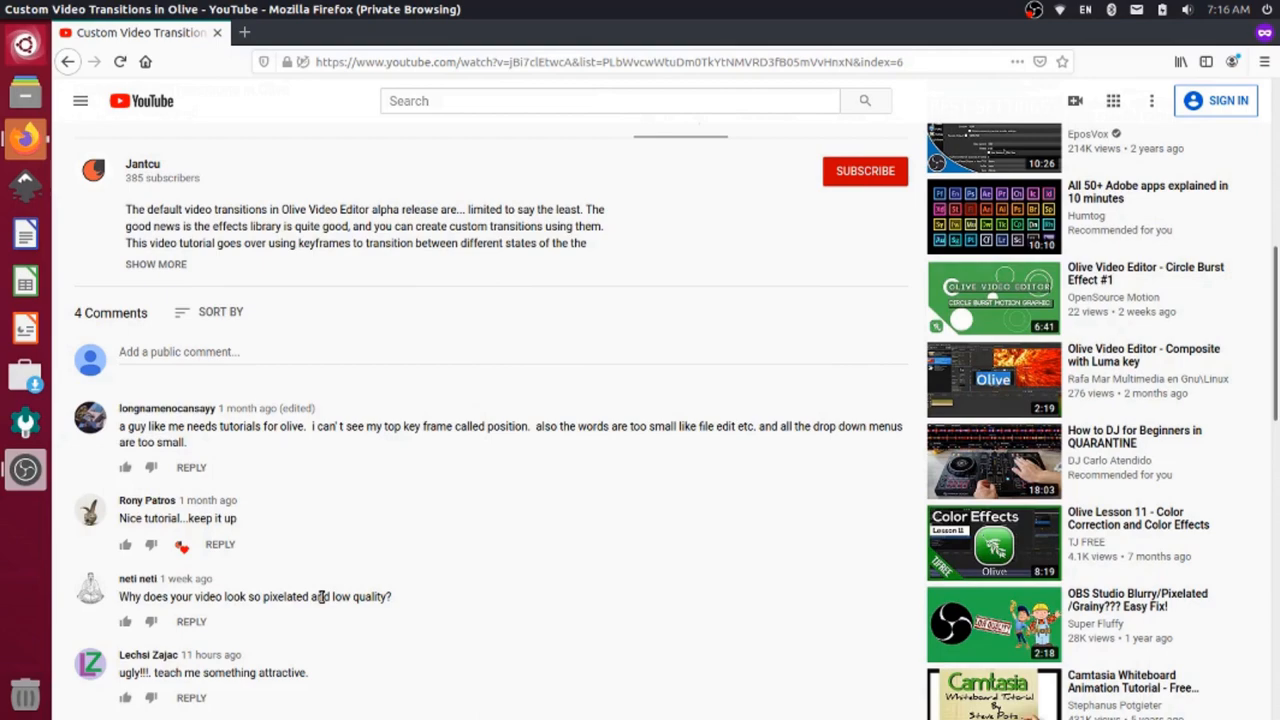
{"action": "scroll", "scroll_direction": "down", "scroll_amount": 3}
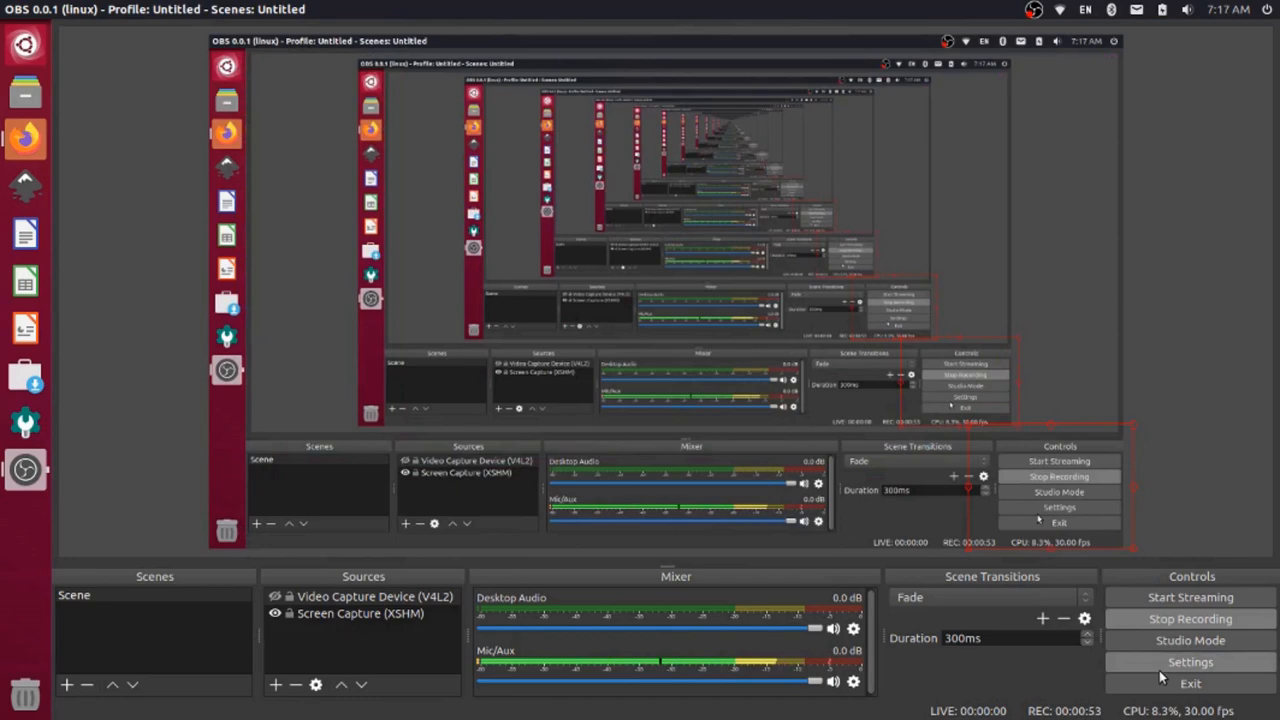
{"action": "left_click", "coordinate": [1190, 662]}
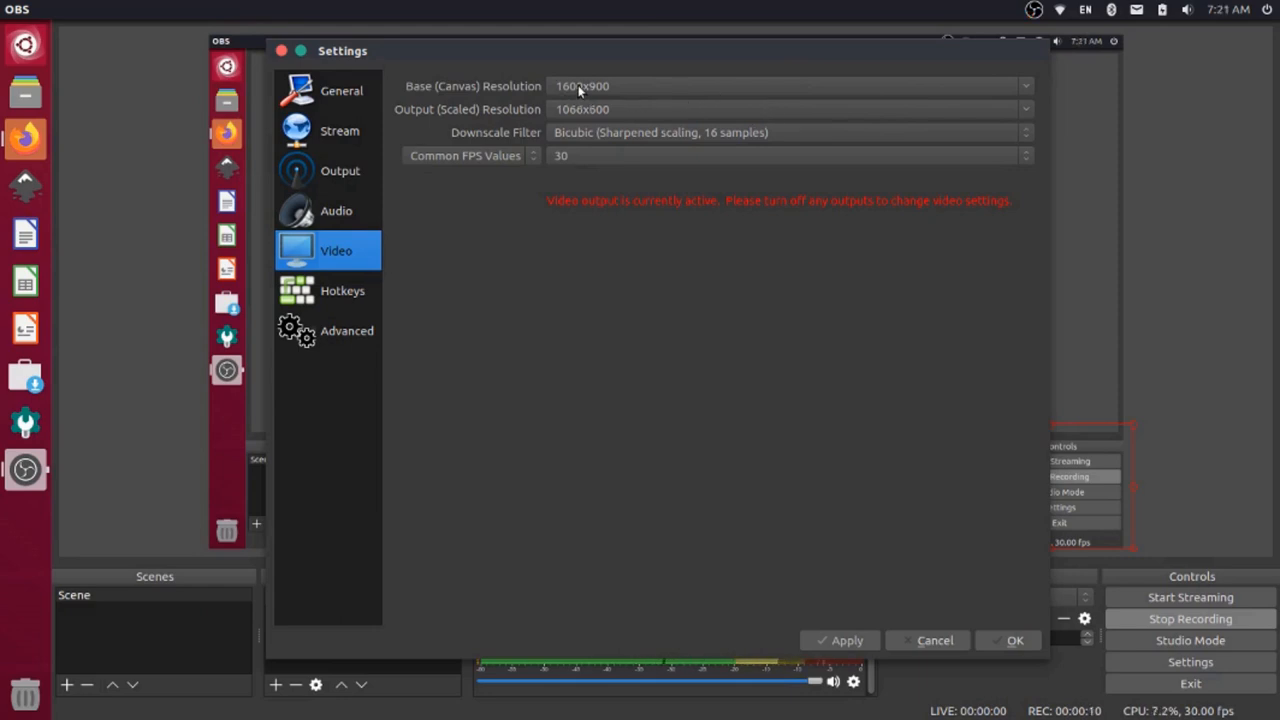
{"action": "mouse_move", "coordinate": [384, 88]}
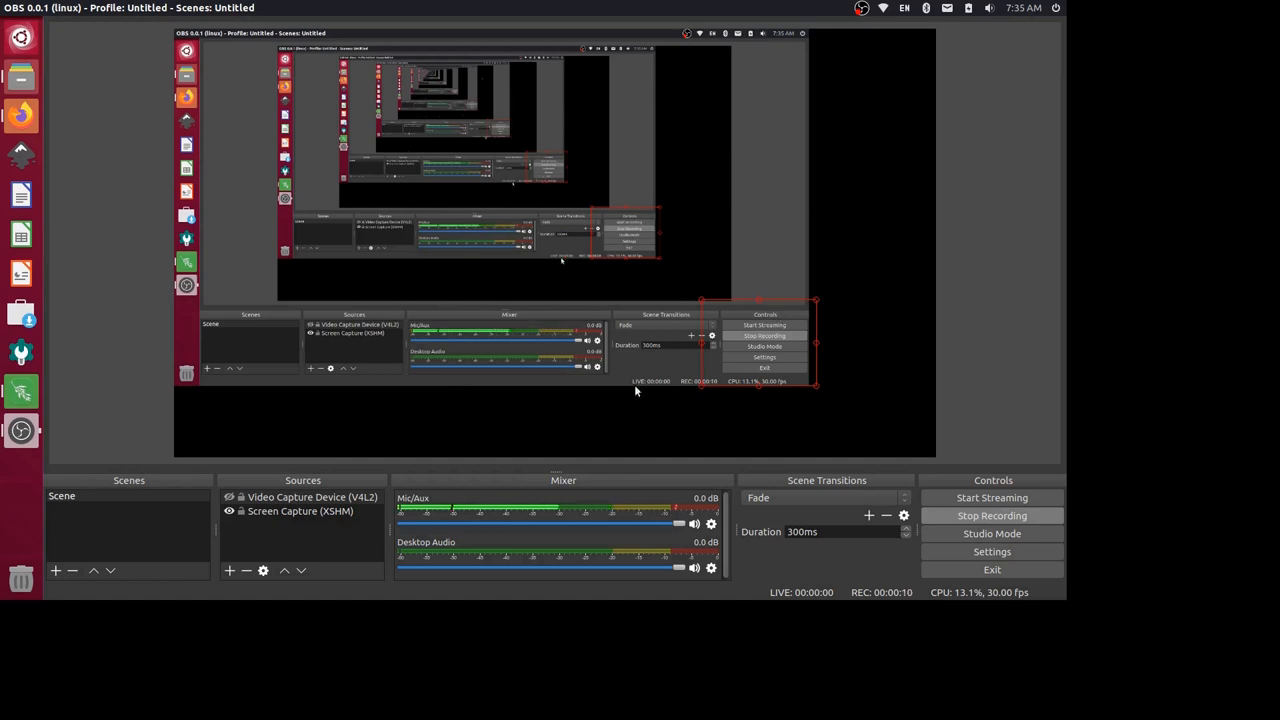
{"action": "mouse_move", "coordinate": [564, 404]}
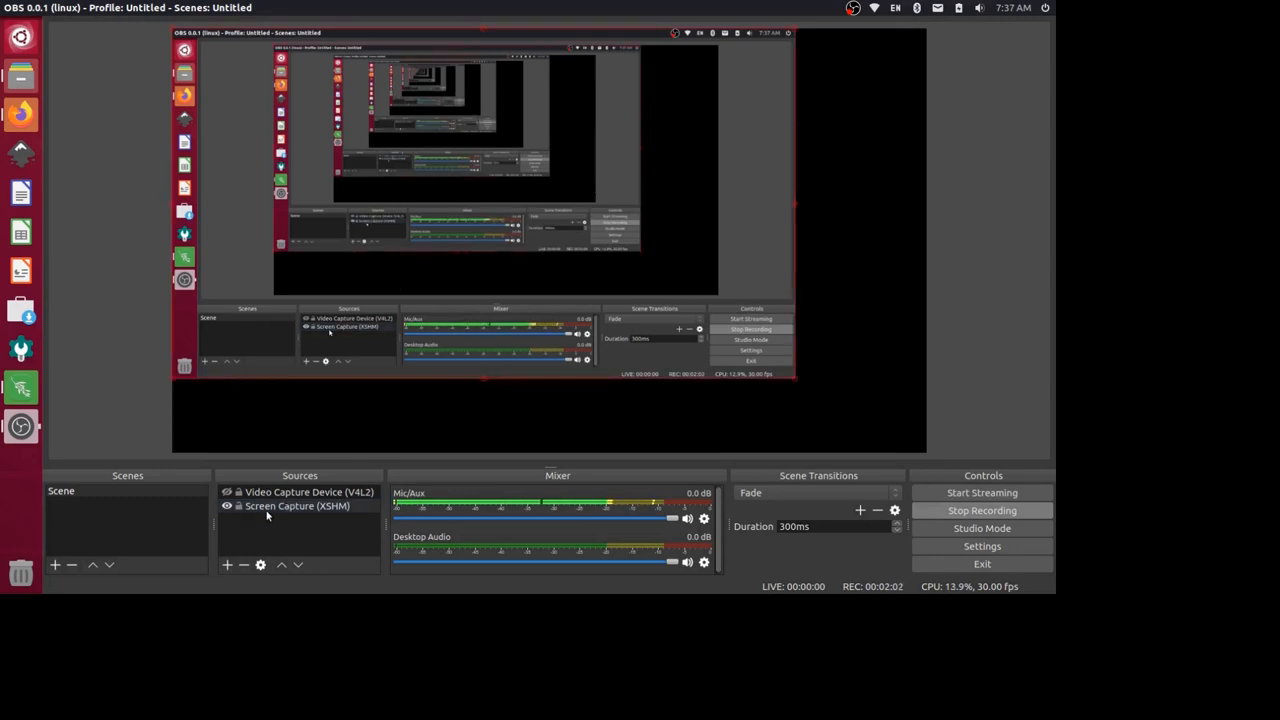
{"action": "mouse_move", "coordinate": [200, 392]}
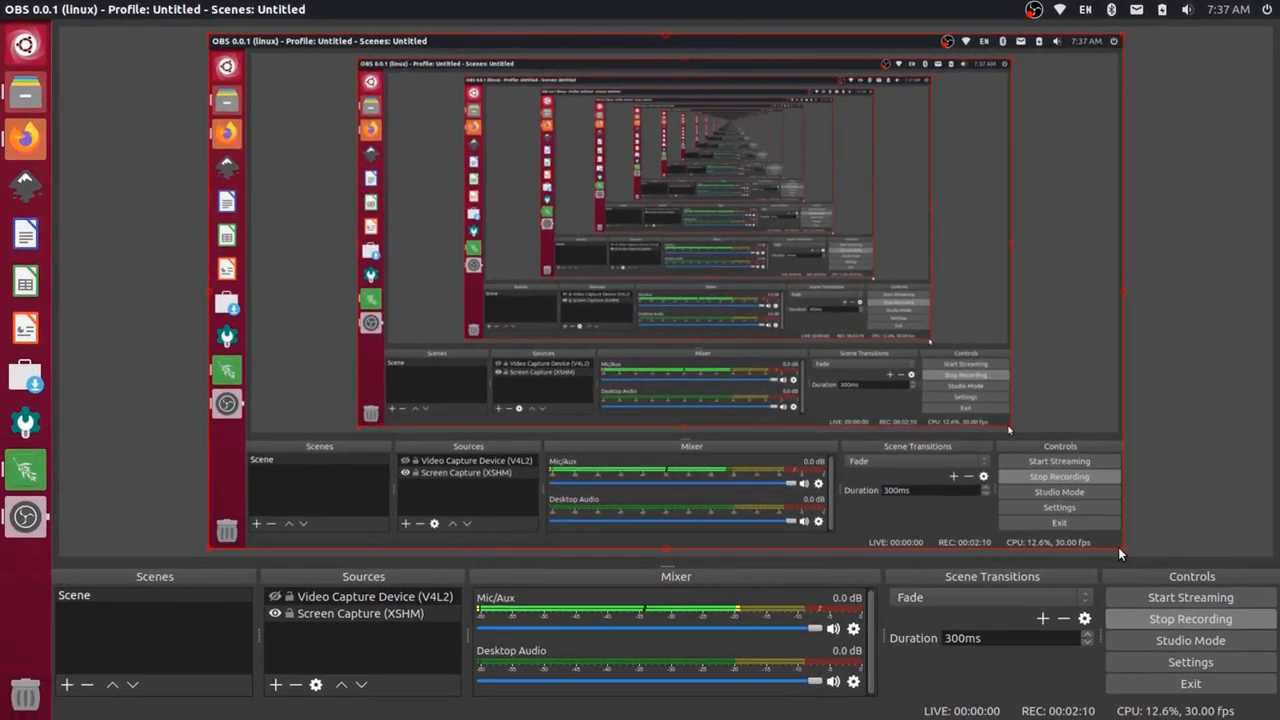
Select the Screen Capture source in the preview so it can be resized to fill the canvas.
{"action": "left_click", "coordinate": [360, 612]}
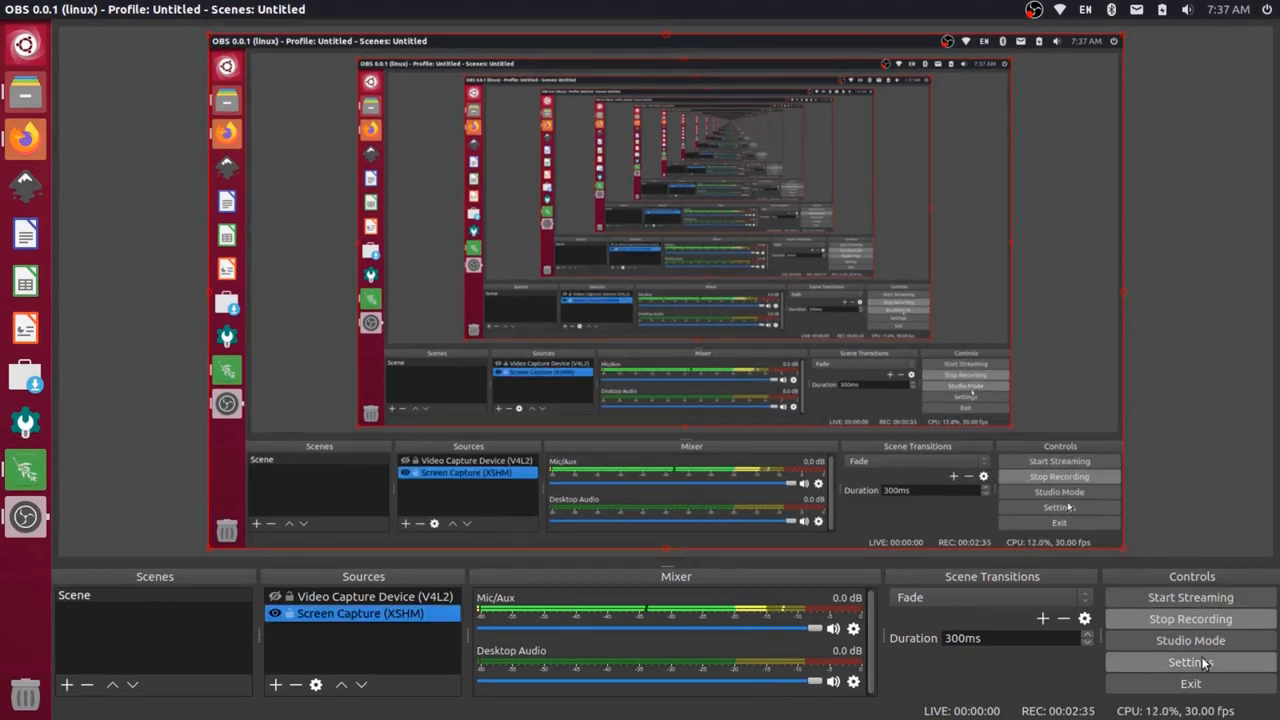
Reopen Settings on the Video section to confirm 1920x1080 base and output resolution.
{"action": "left_click", "coordinate": [1190, 662]}
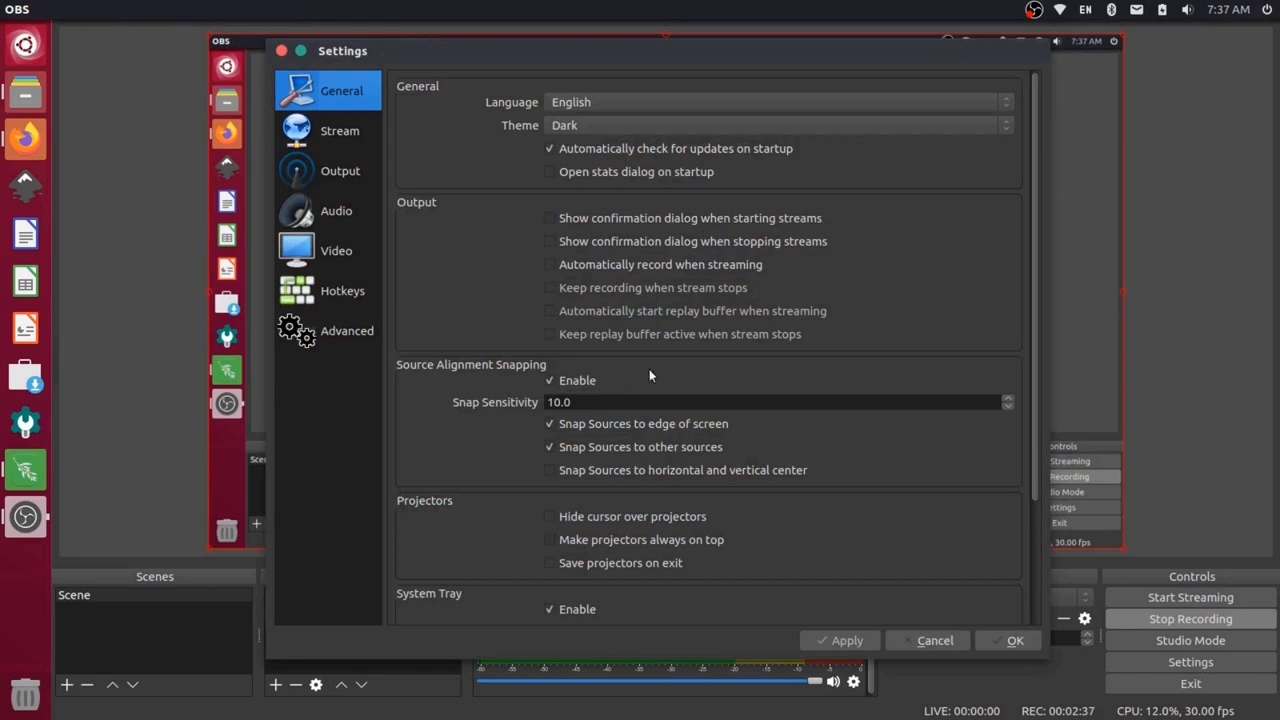
{"action": "left_click", "coordinate": [336, 250]}
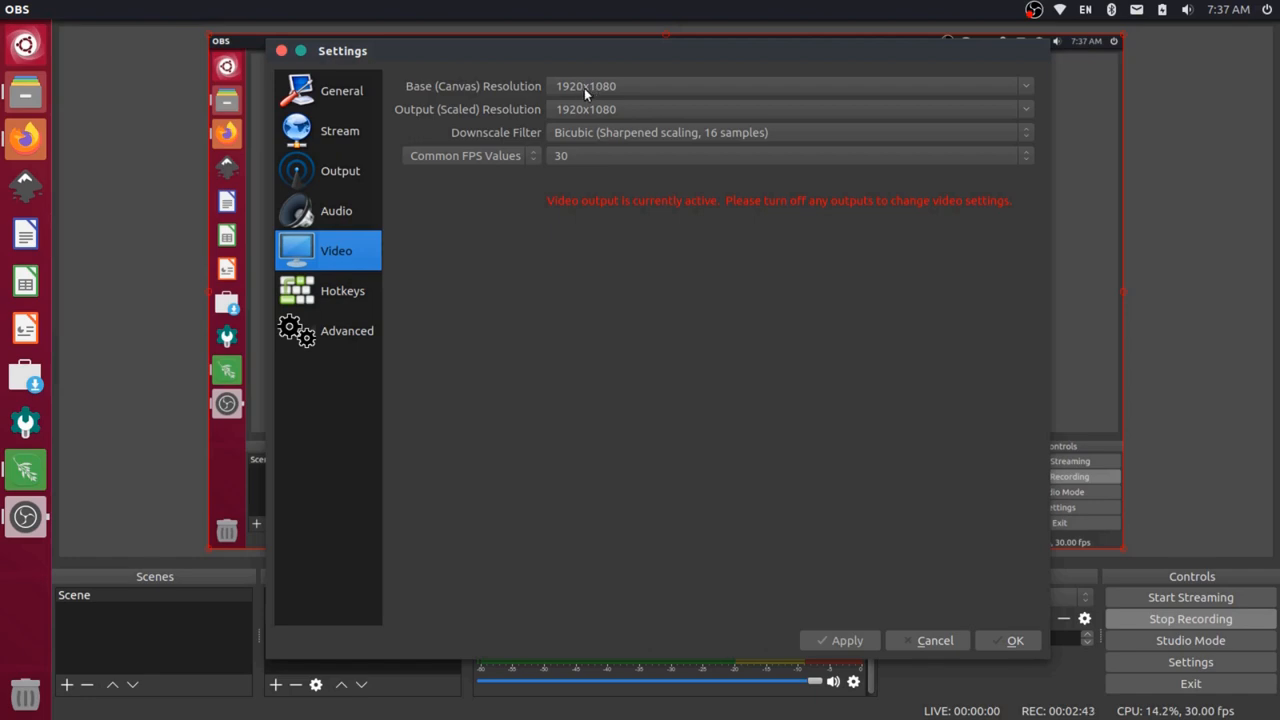
{"action": "mouse_move", "coordinate": [656, 96]}
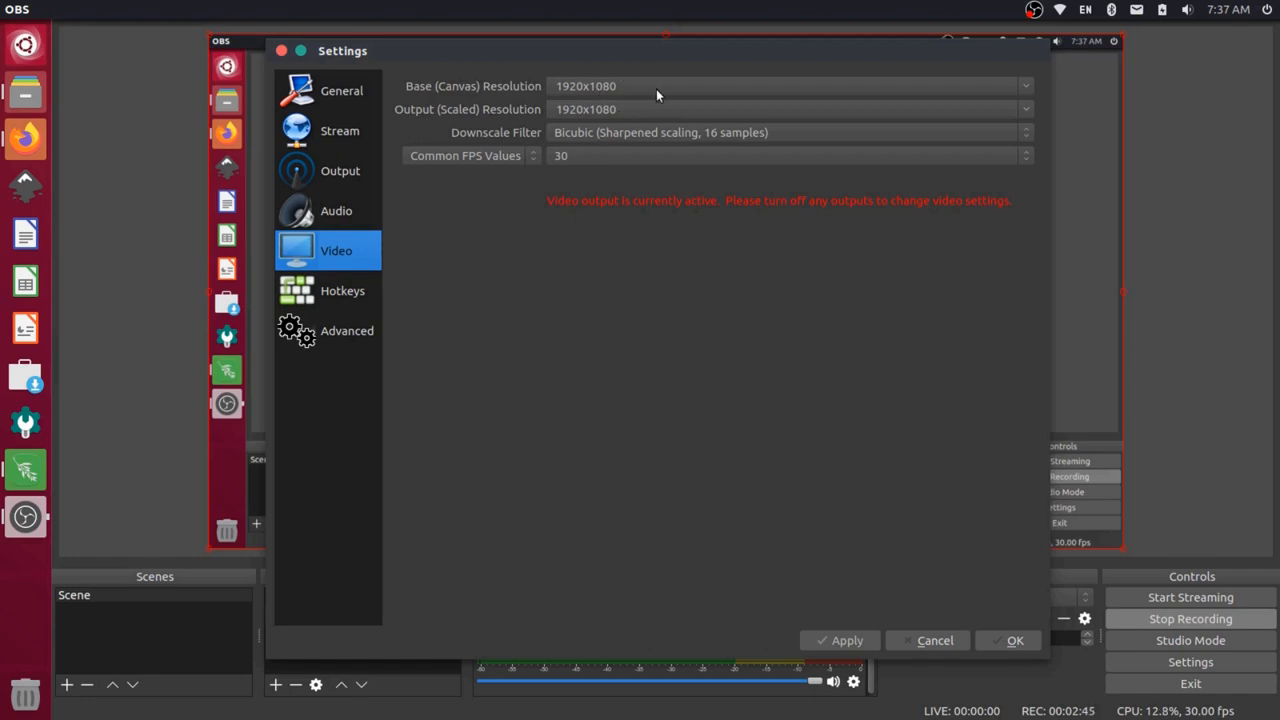